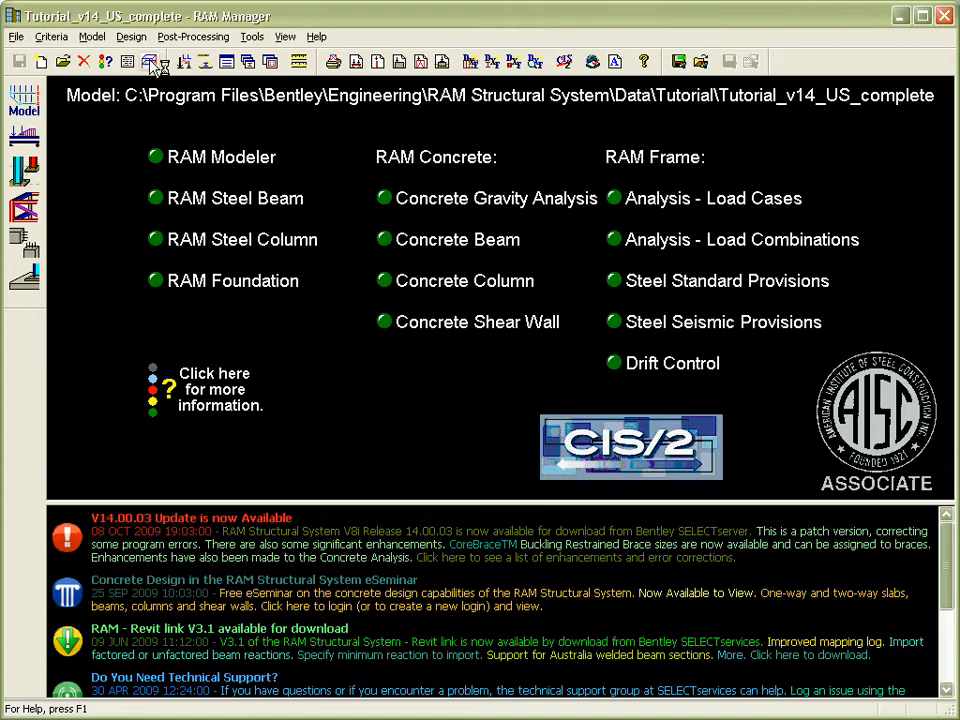
Step: Show the Tutorial_v14_US_complete model in the 3D Viewer and orbit the building
left_click(156, 62)
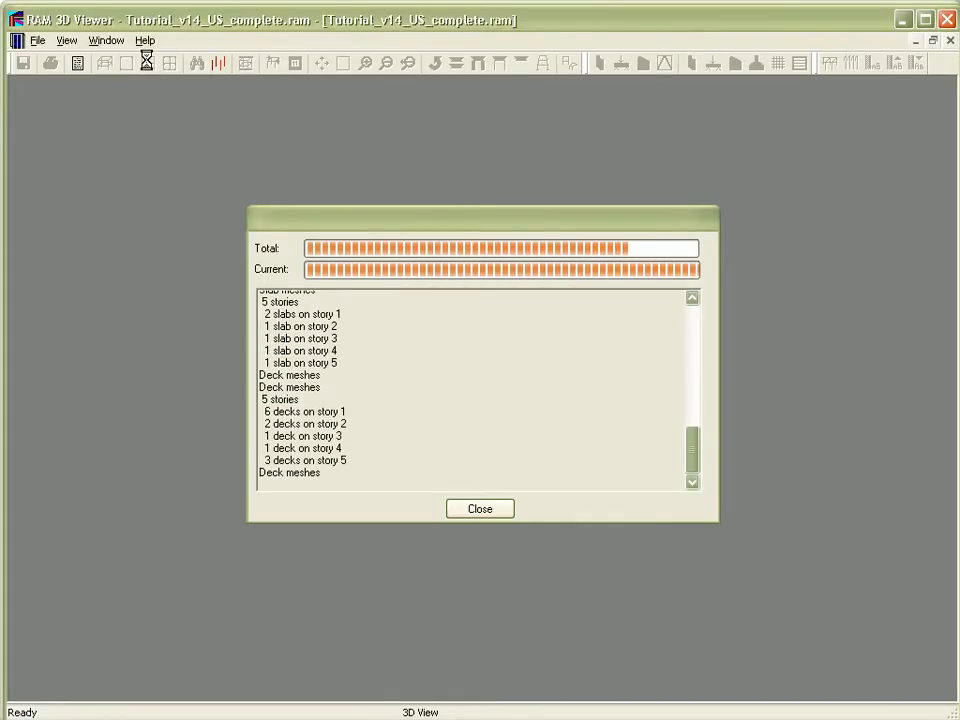
left_click(480, 508)
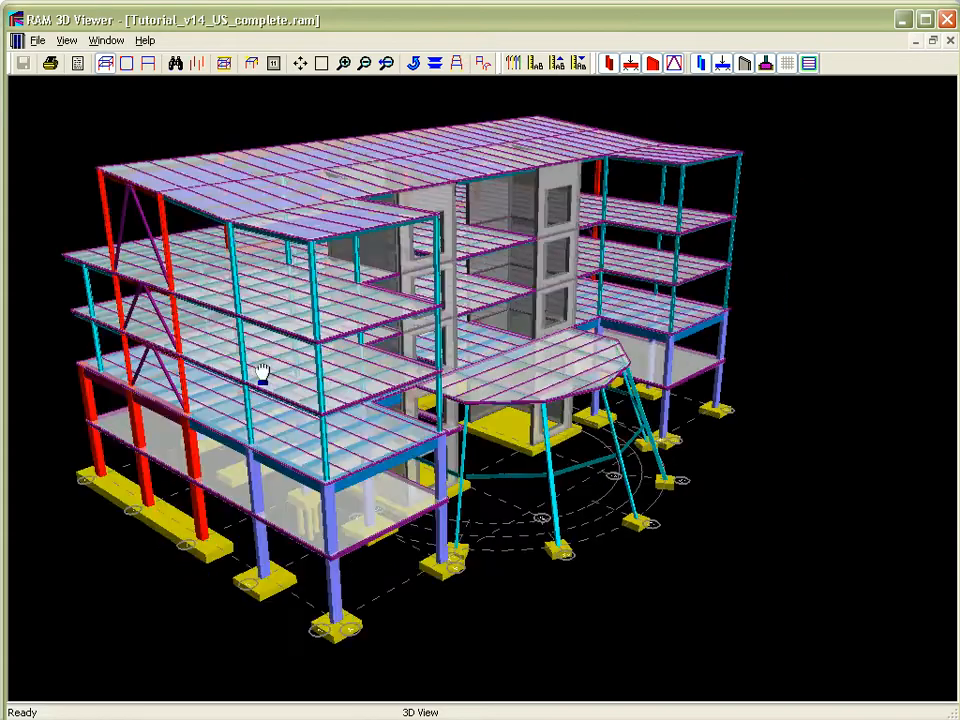
left_click_drag(264, 374, 876, 360)
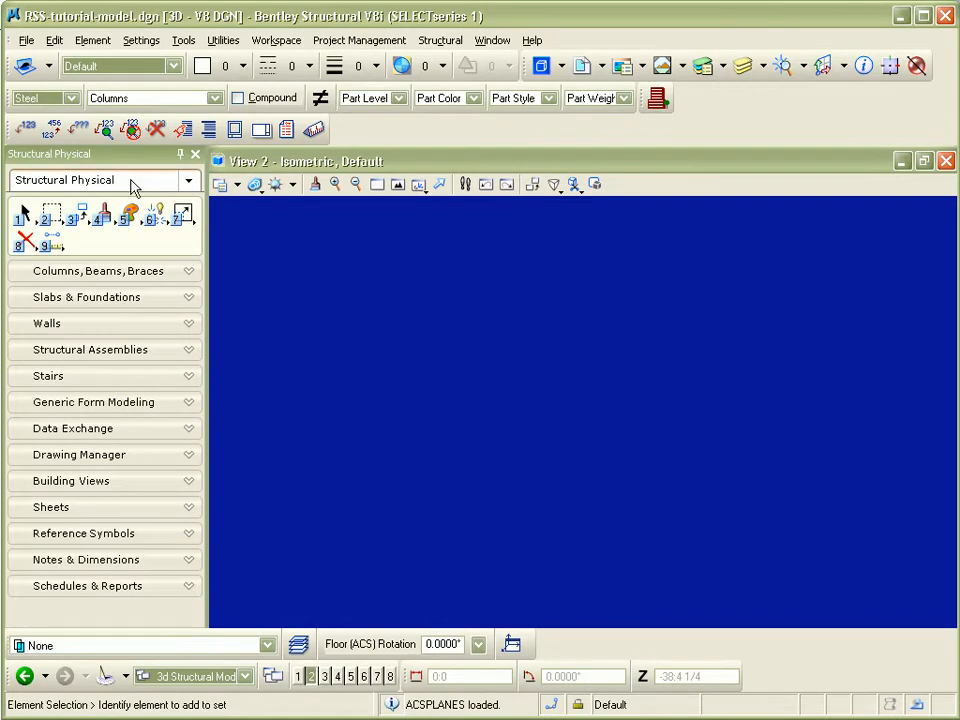
Step: Run Analysis Import from RAM after reviewing Unknown Sections and Roundtripping Options, reaching Update Design Results
left_click(72, 428)
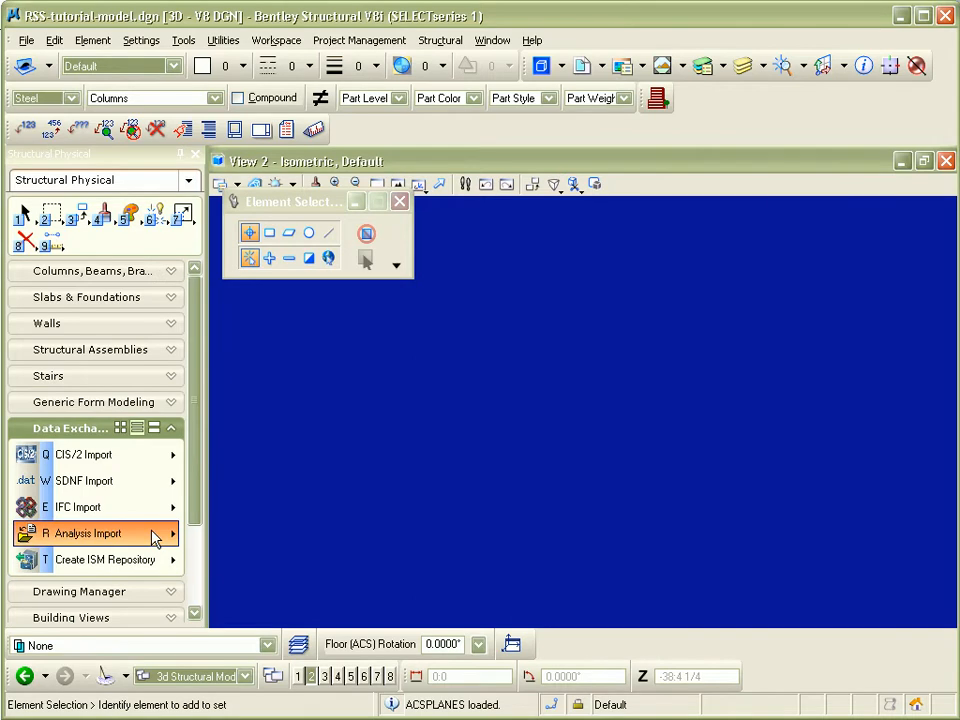
left_click(84, 532)
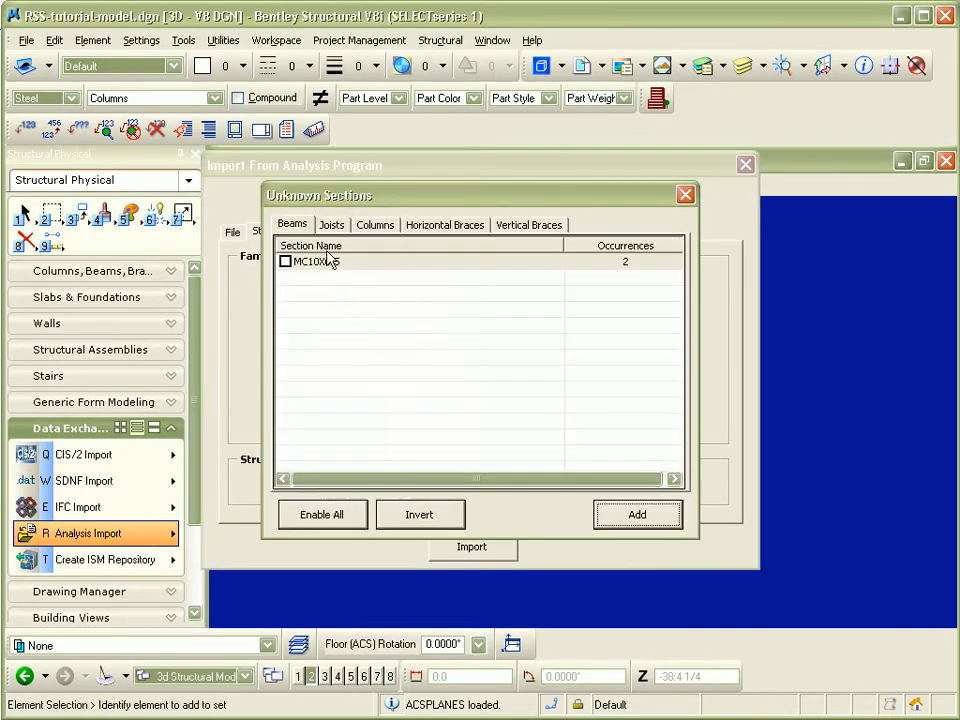
left_click(528, 224)
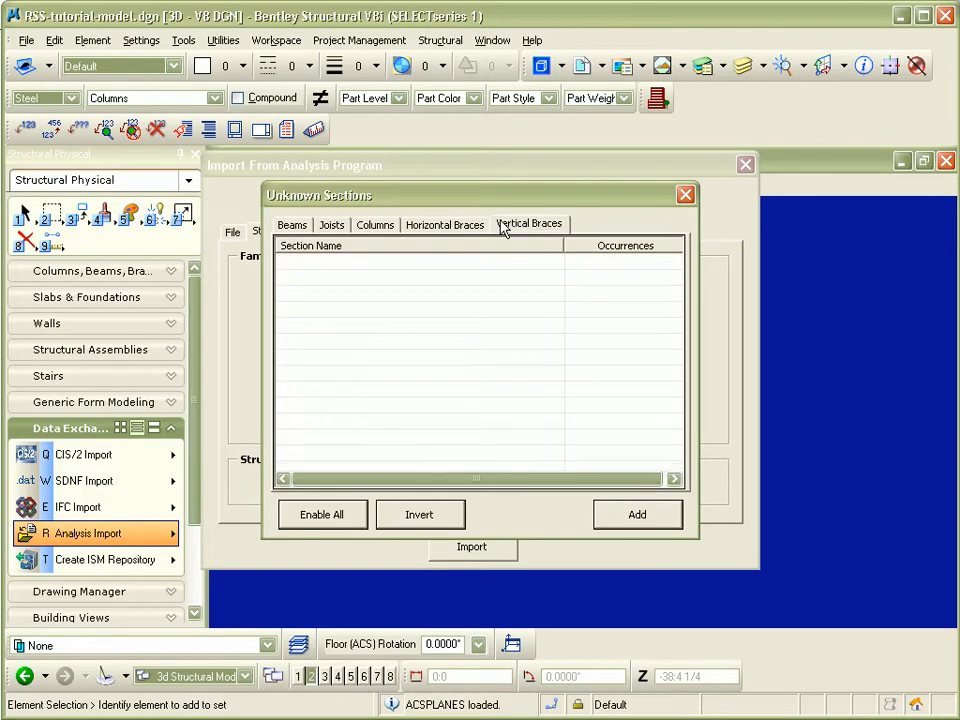
left_click(686, 194)
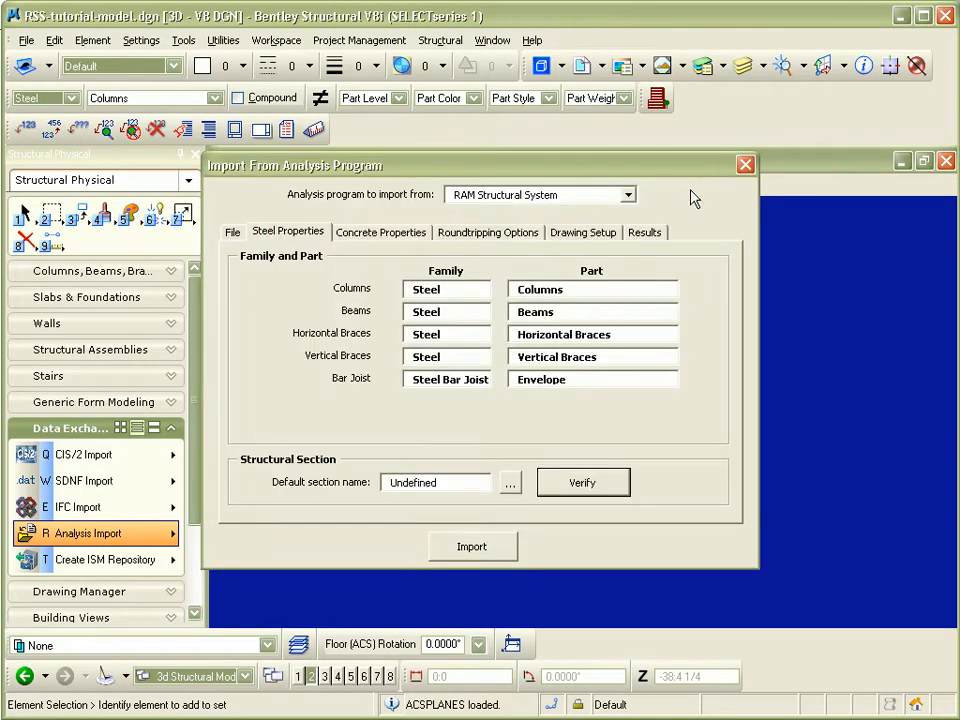
left_click(488, 232)
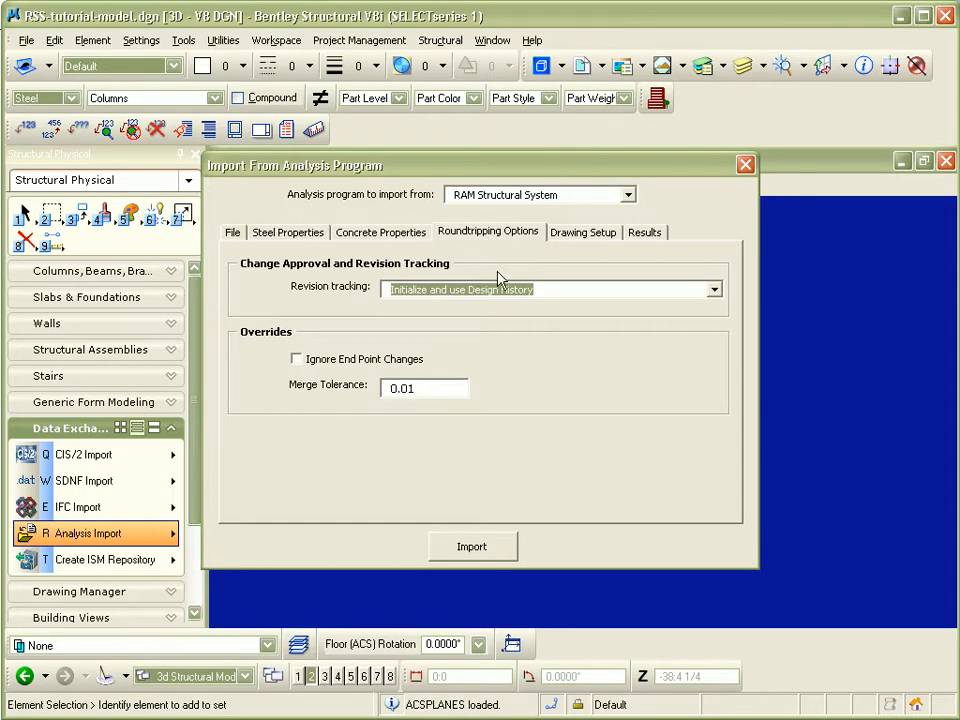
left_click(644, 232)
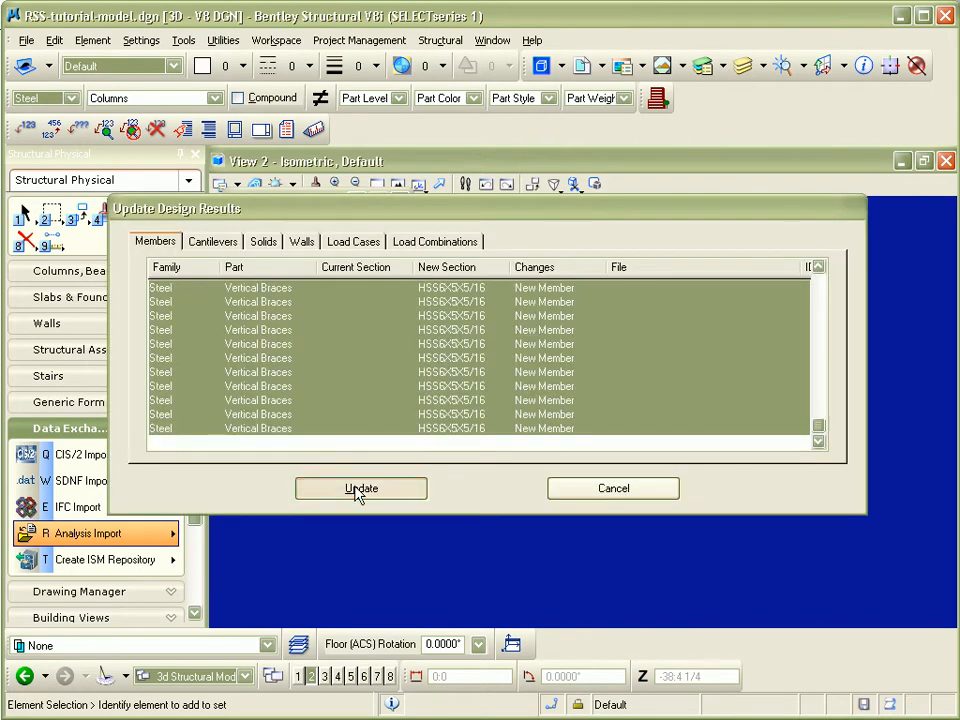
Step: Update the model with the new RAM members and let the framing elevation and plan drawings generate
left_click(360, 488)
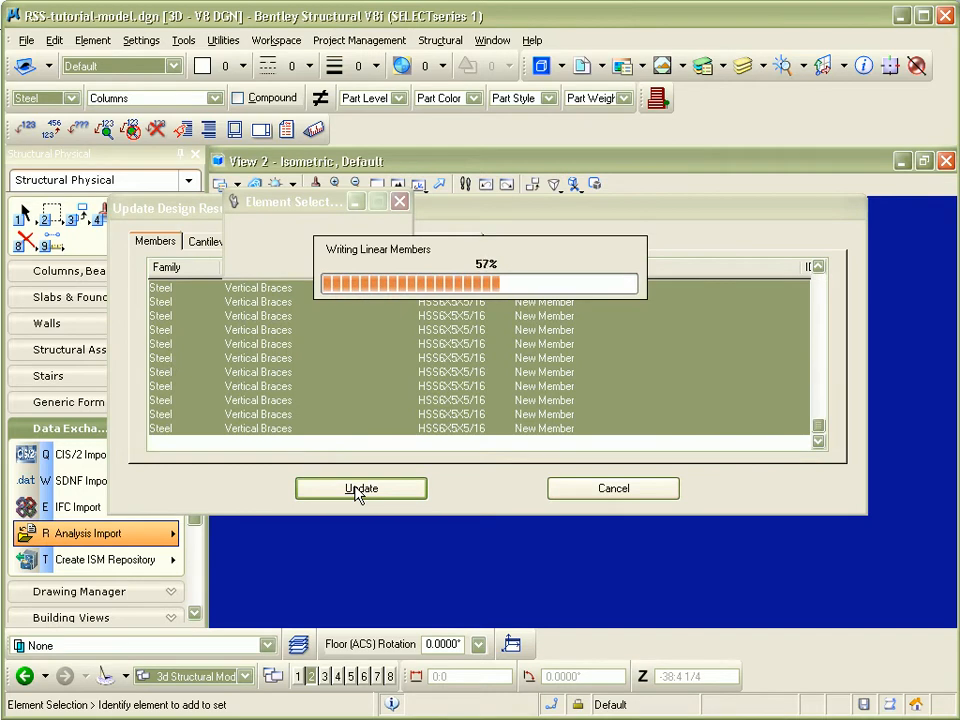
left_click(360, 488)
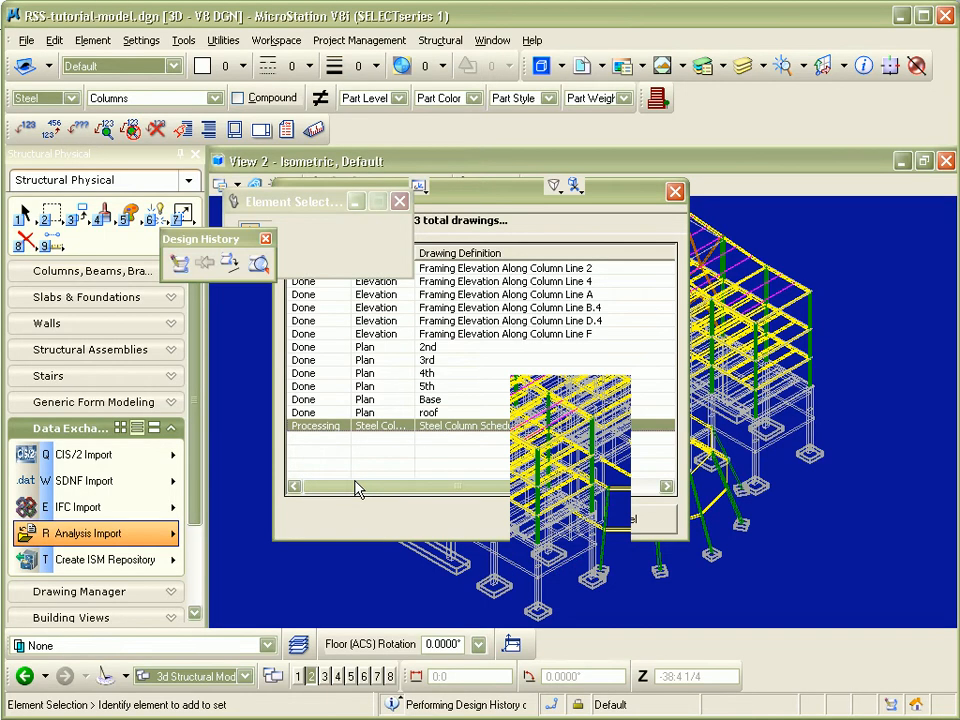
left_click(304, 300)
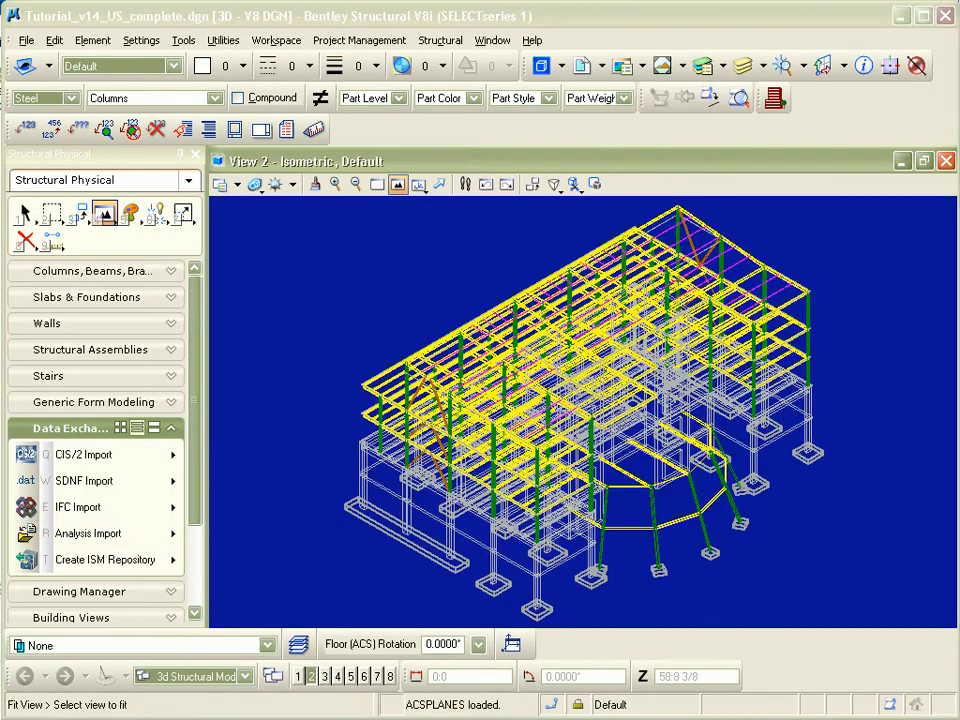
Step: From Project Explorer view Framing Elevation Along Column Line 2, then return to Default (Home Model)
left_click(26, 40)
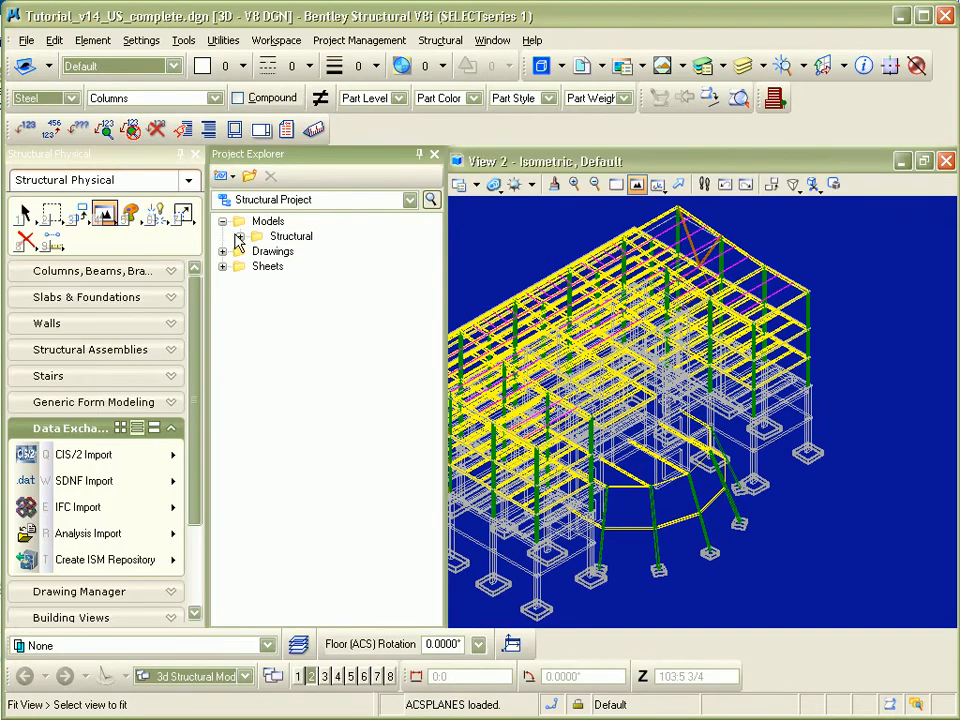
left_click(240, 236)
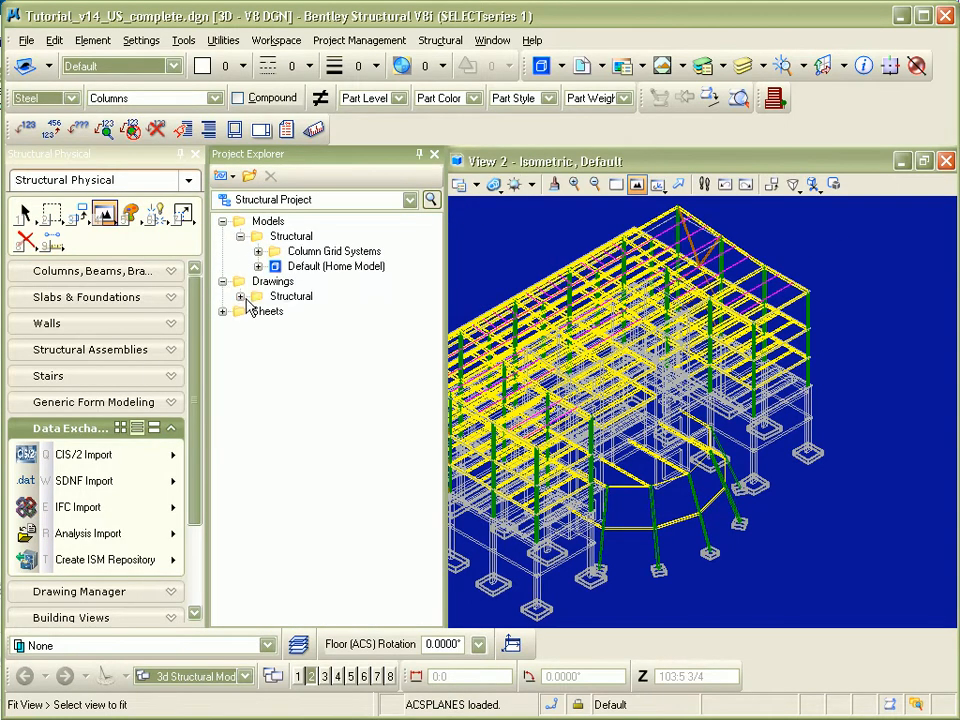
left_click(240, 296)
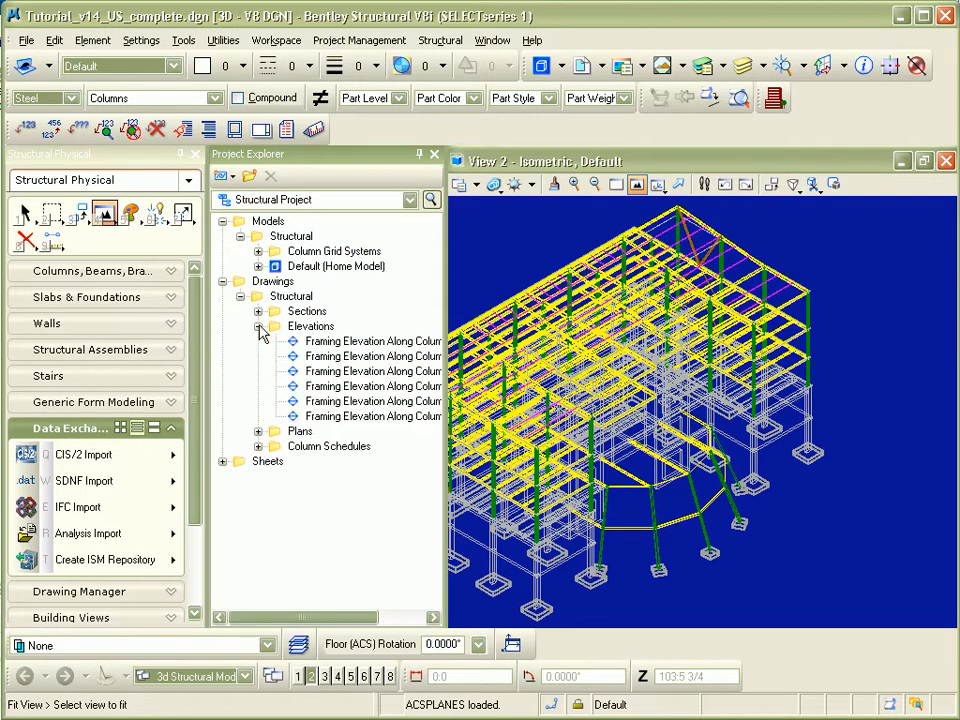
left_click(258, 432)
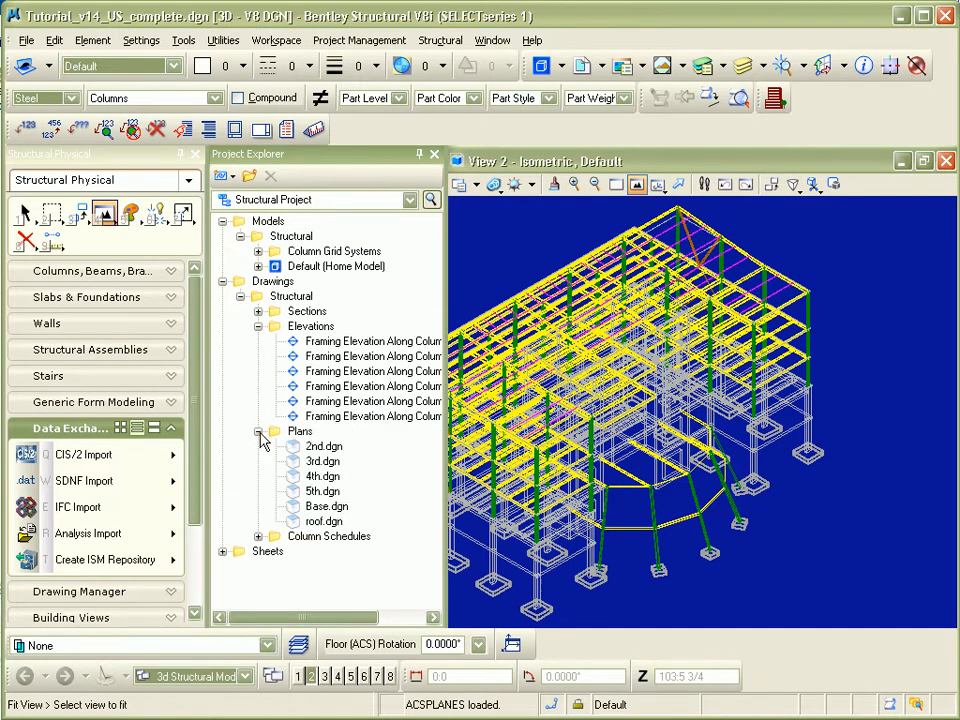
left_click(324, 446)
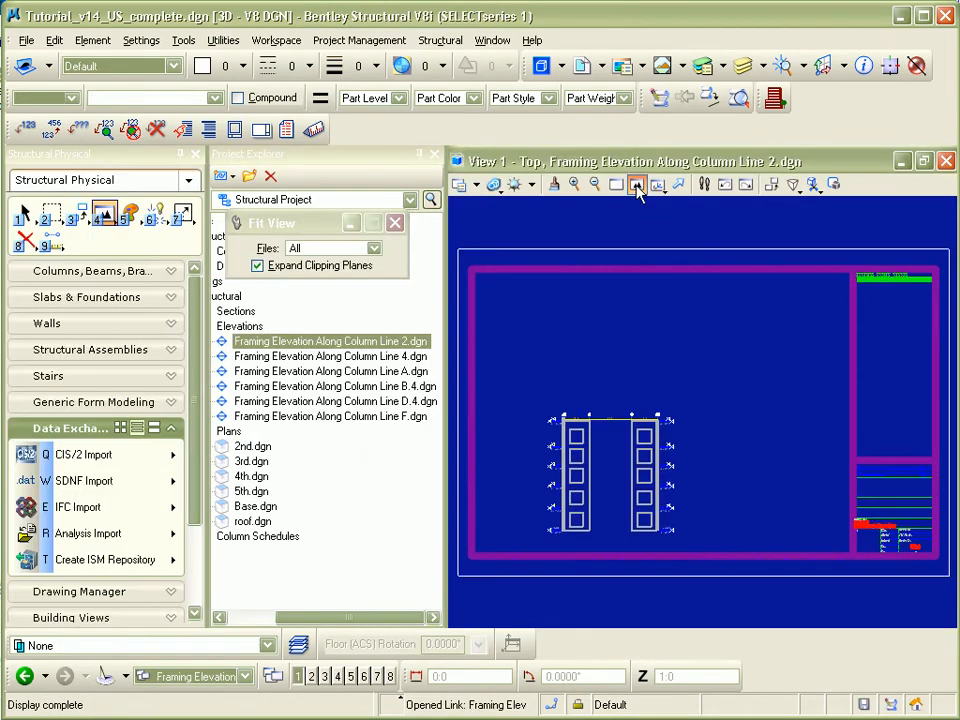
left_click(396, 222)
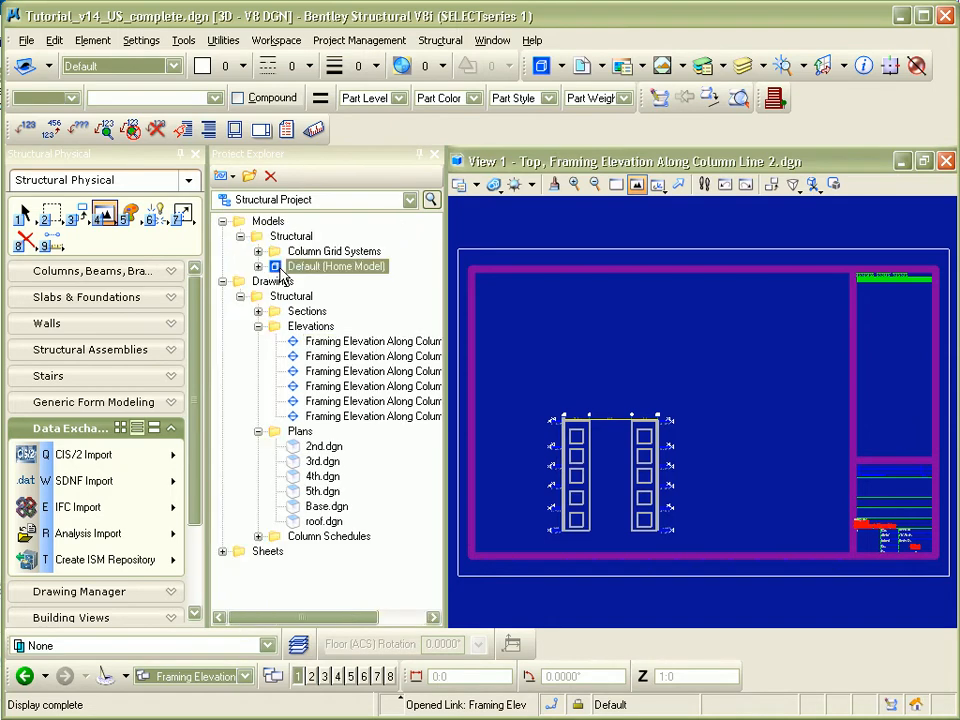
left_click(638, 184)
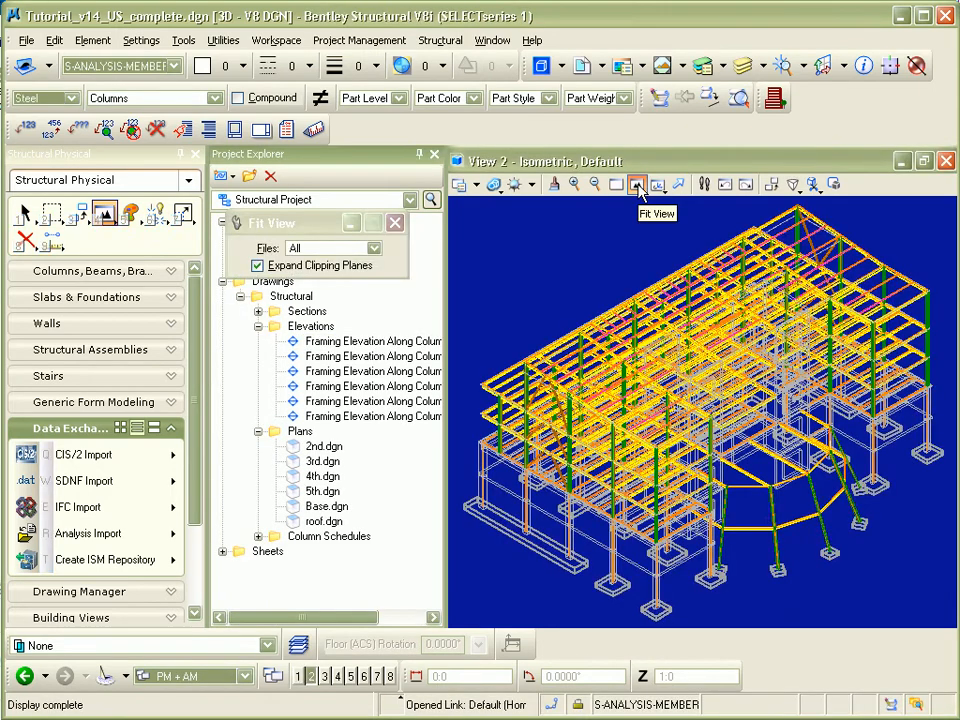
mouse_move(496, 184)
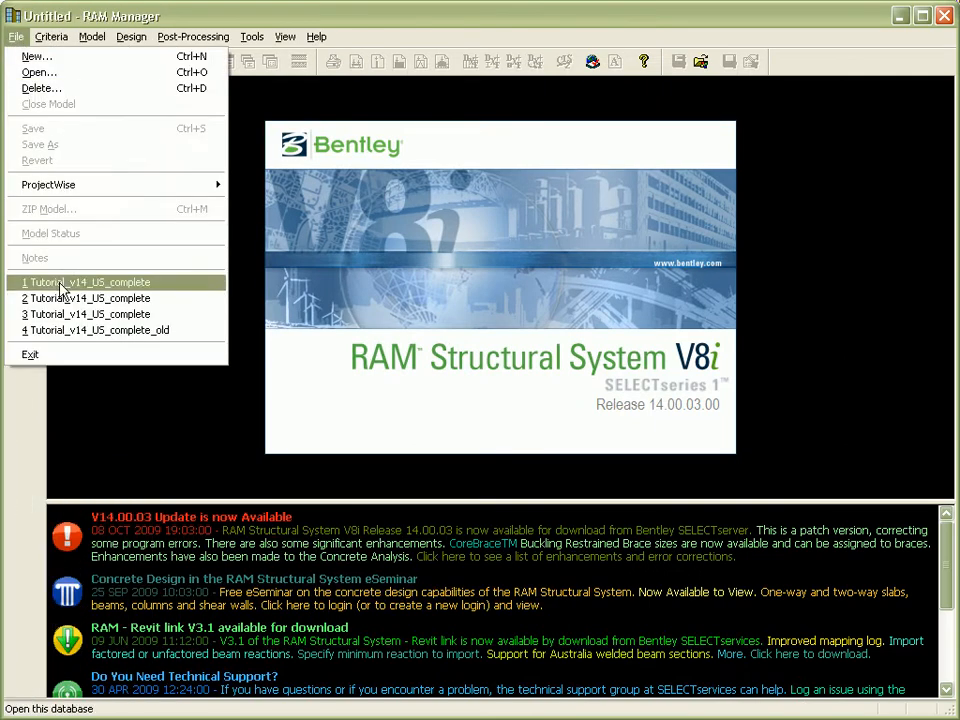
Step: In RAM Modeler review the Typical and Corridor surface load properties of the tutorial model
left_click(92, 282)
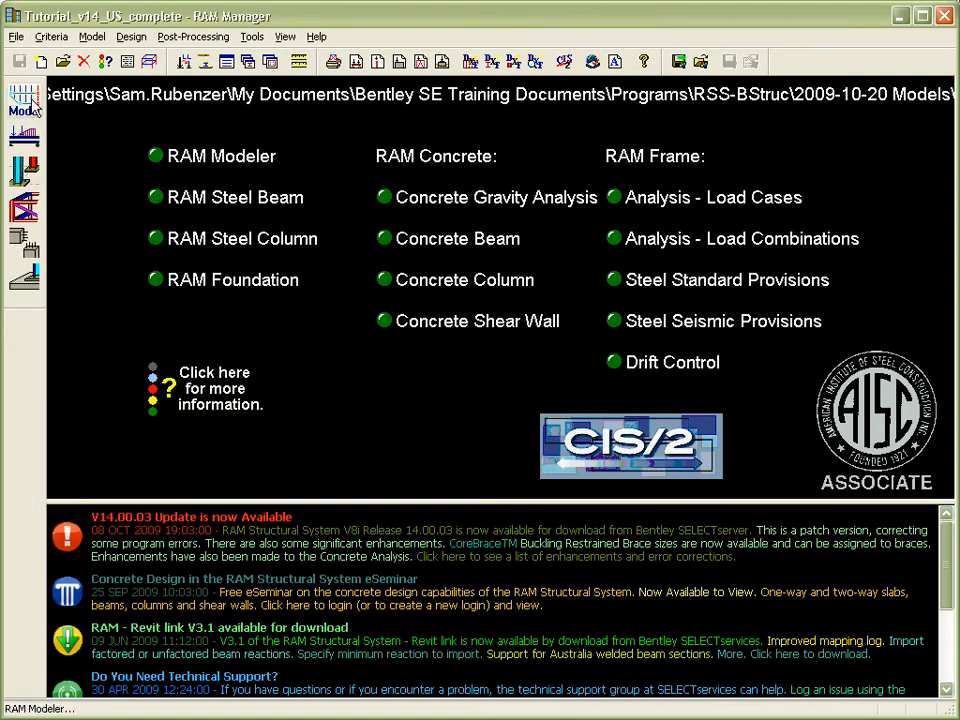
left_click(222, 156)
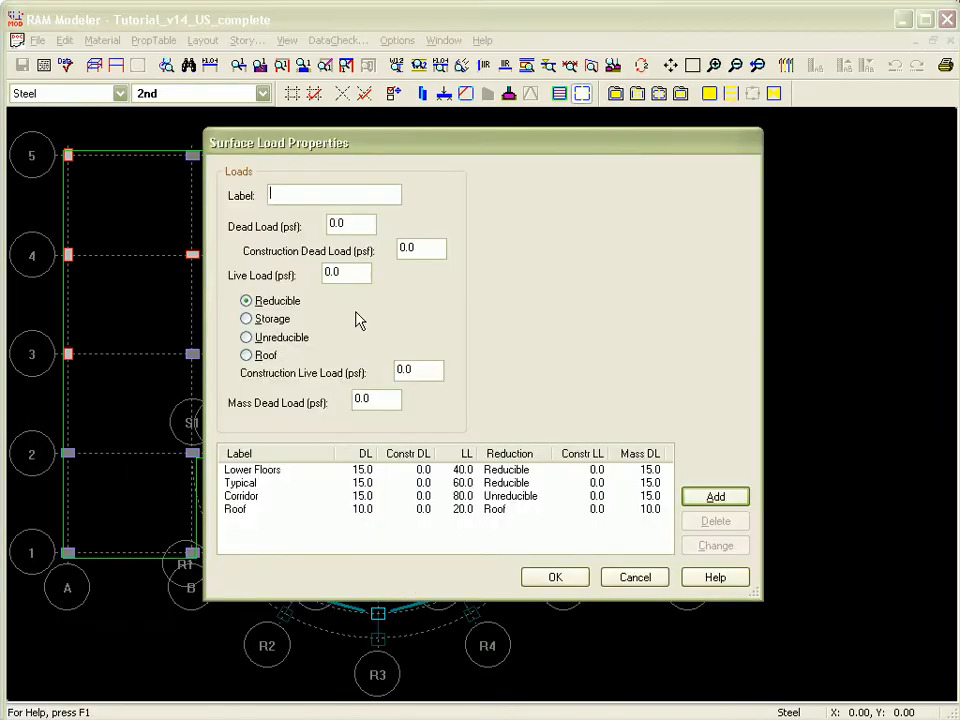
left_click(240, 482)
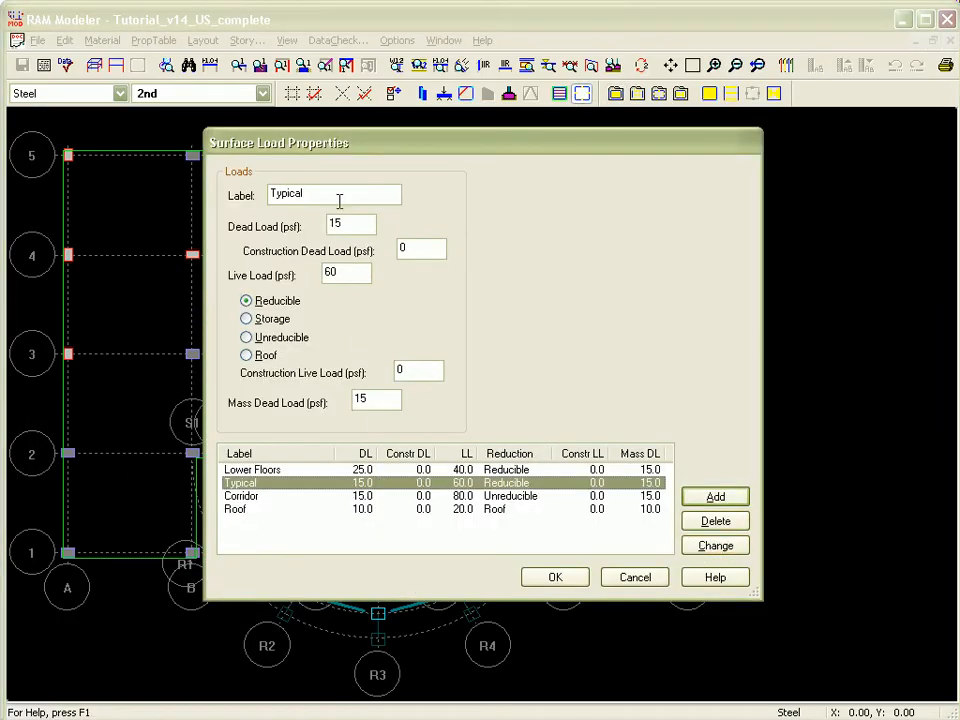
left_click(240, 496)
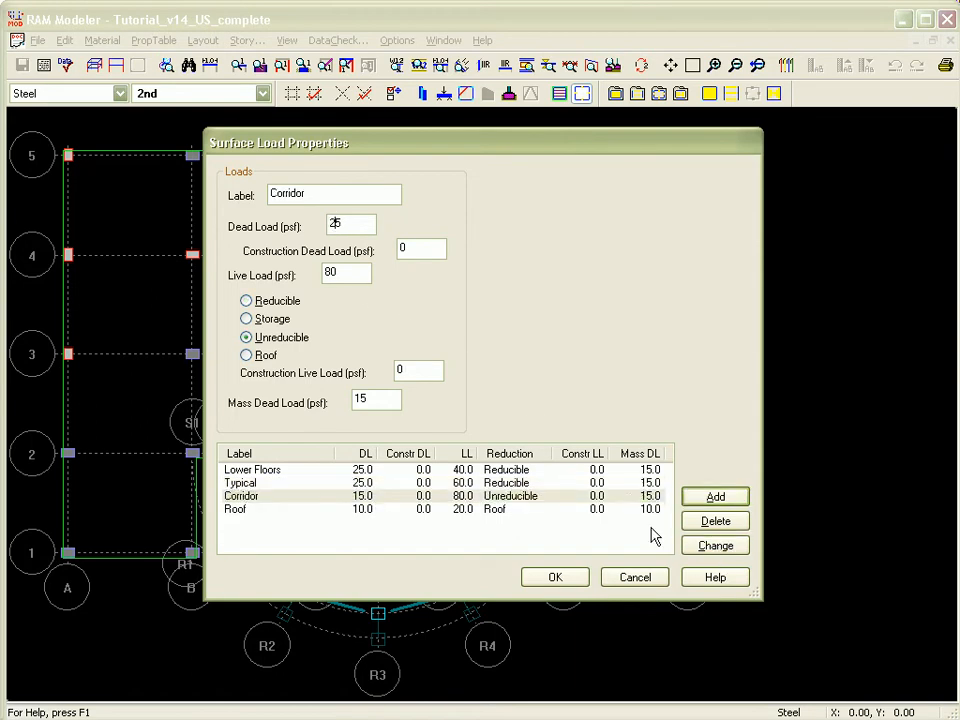
left_click(556, 576)
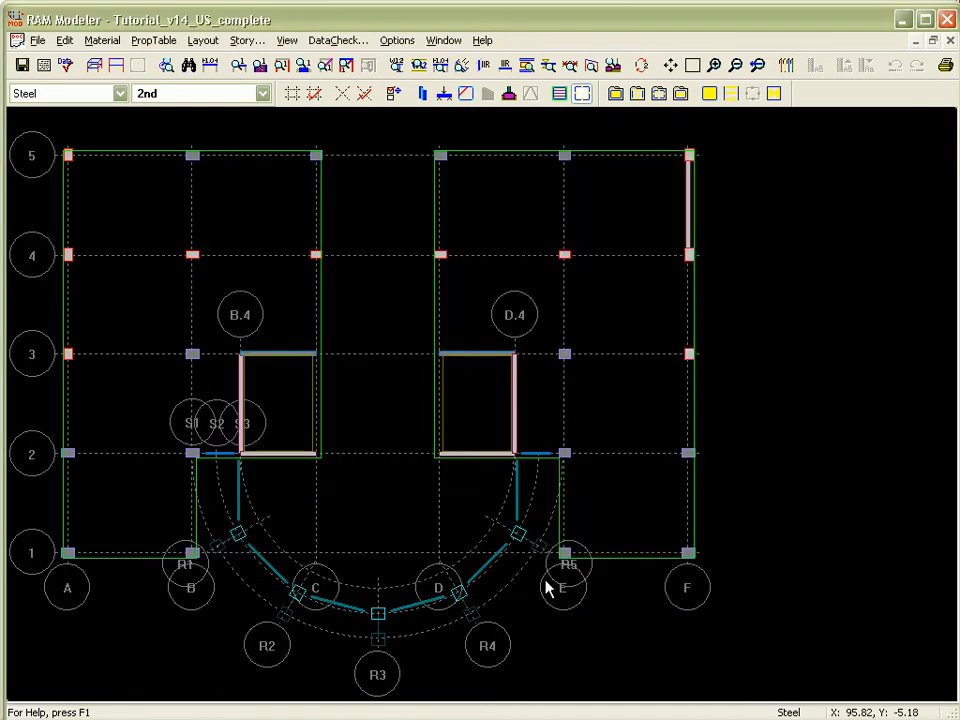
Step: Exit RAM Modeler back to RAM Manager
left_click(36, 40)
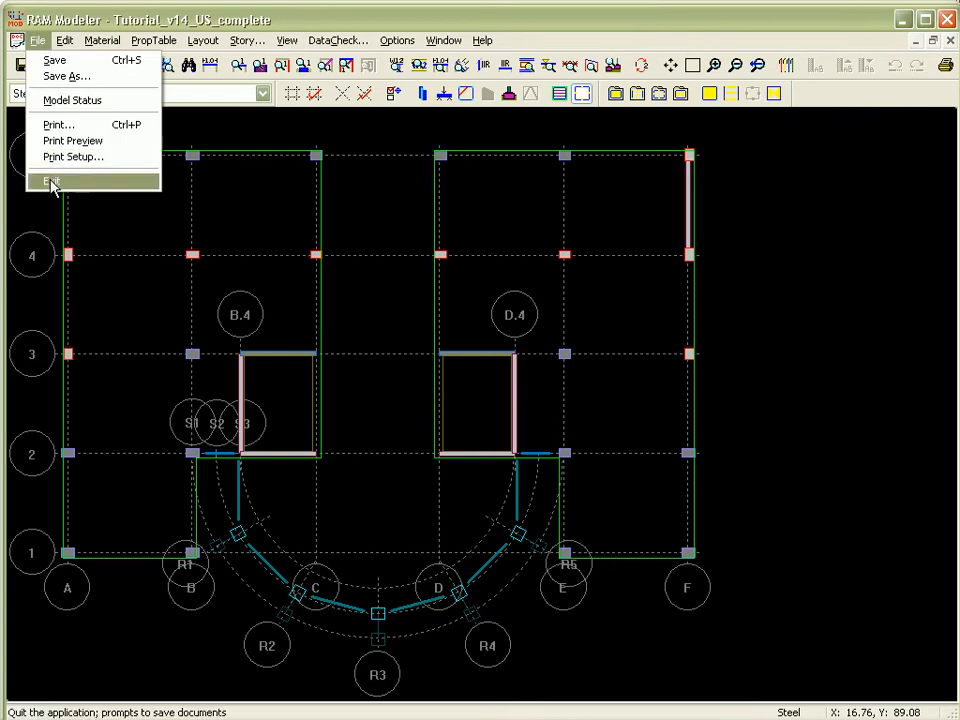
left_click(52, 180)
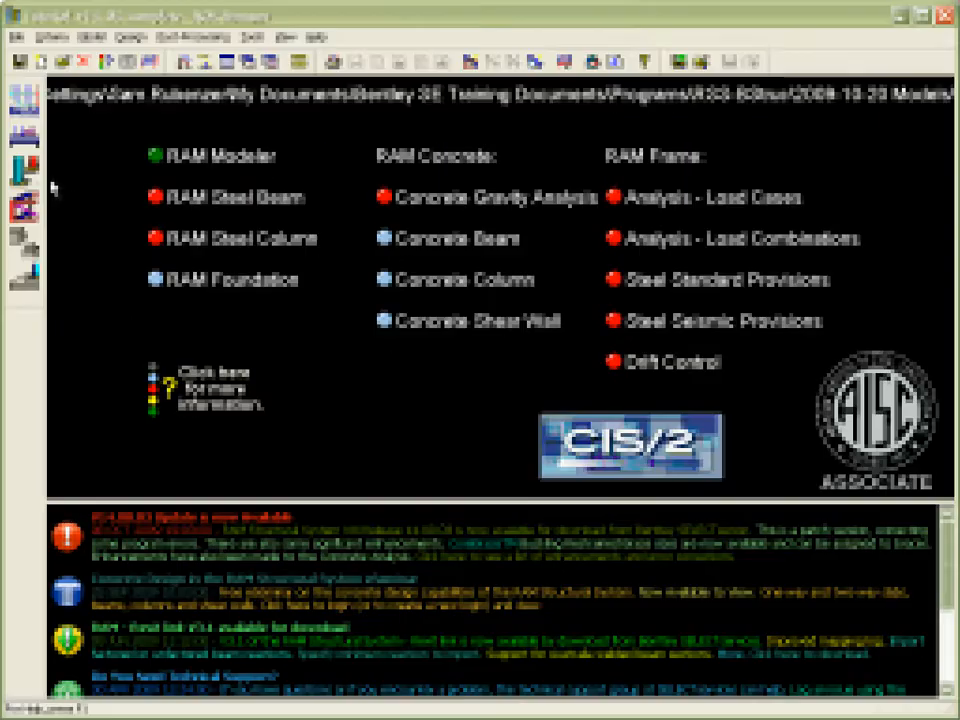
Step: Back in Bentley Structural, start a new Analysis Import from the RAM tutorial model
left_click(16, 36)
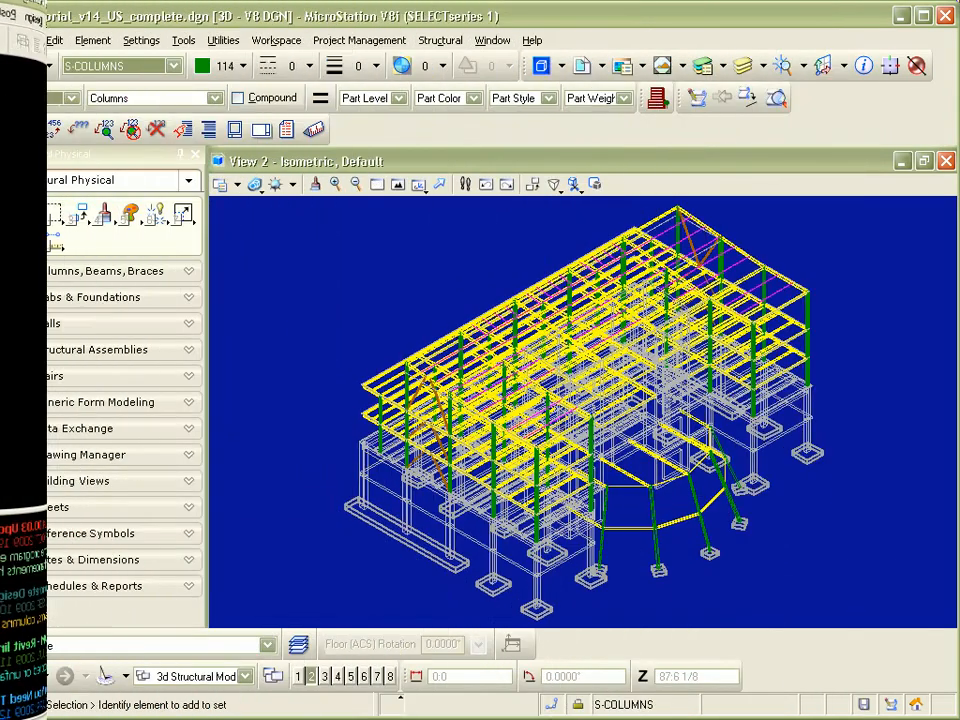
left_click(70, 428)
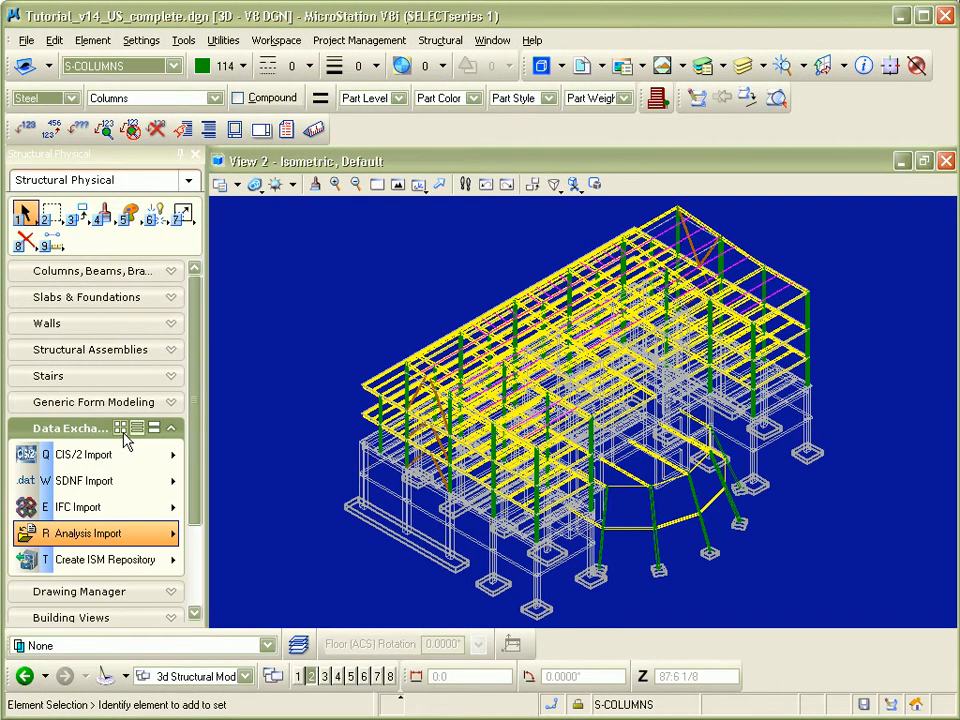
left_click(84, 532)
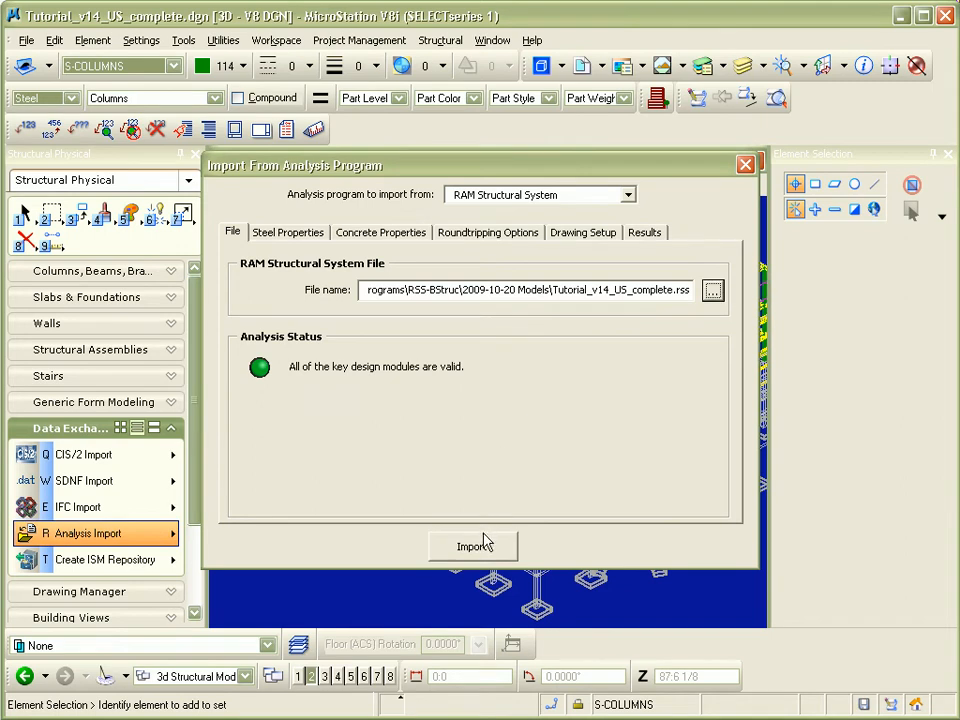
Step: Import the RAM design results, update the changed beam sections and review the Design History commits
left_click(472, 546)
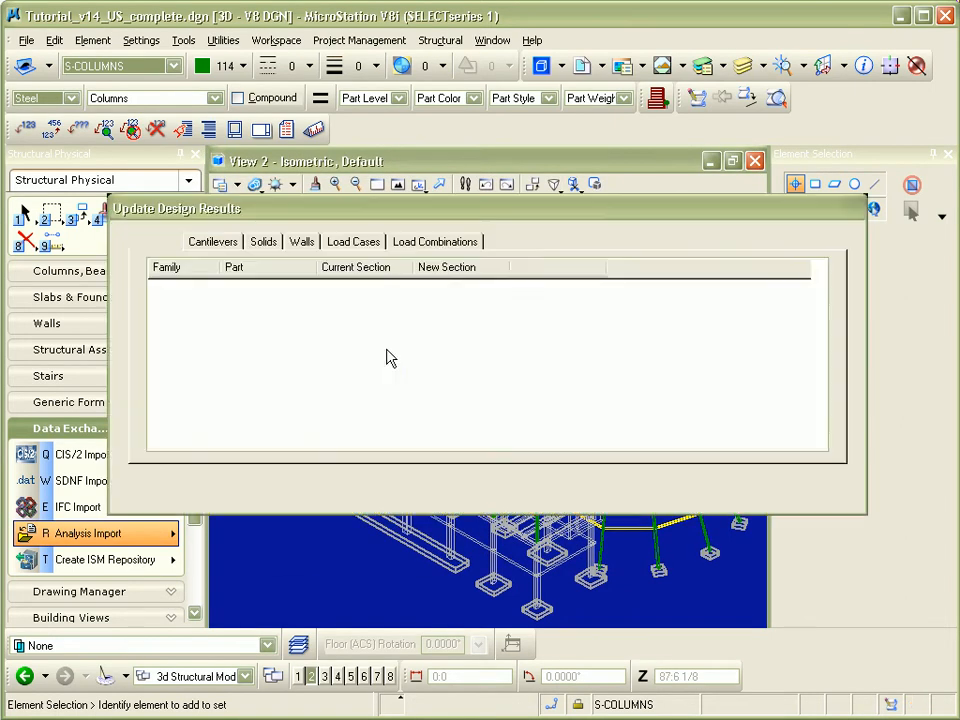
left_click(360, 488)
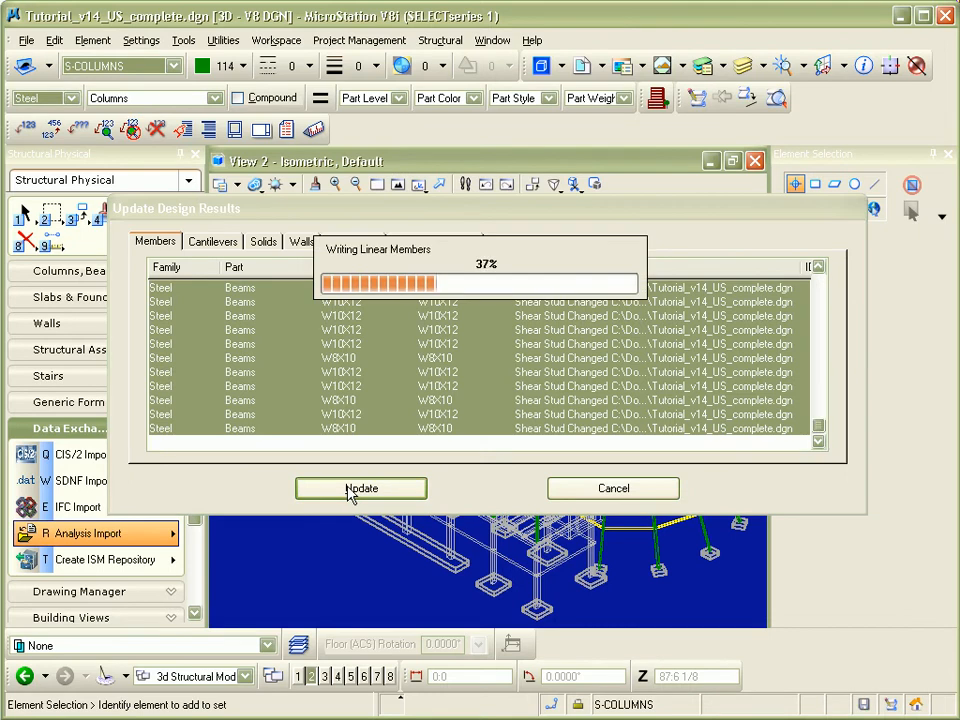
left_click(360, 488)
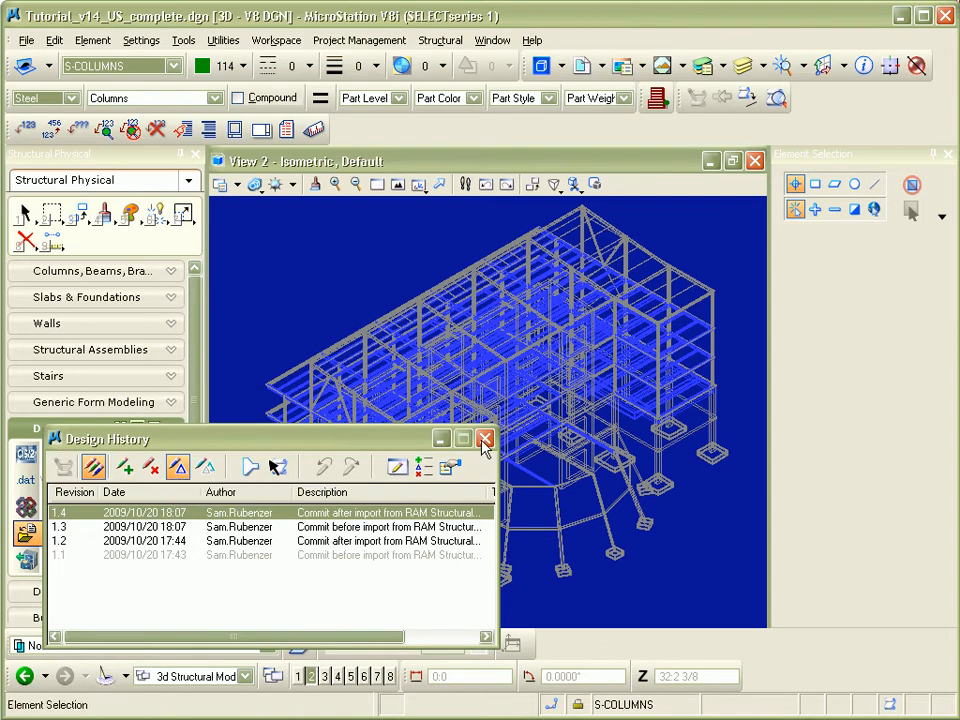
left_click(486, 438)
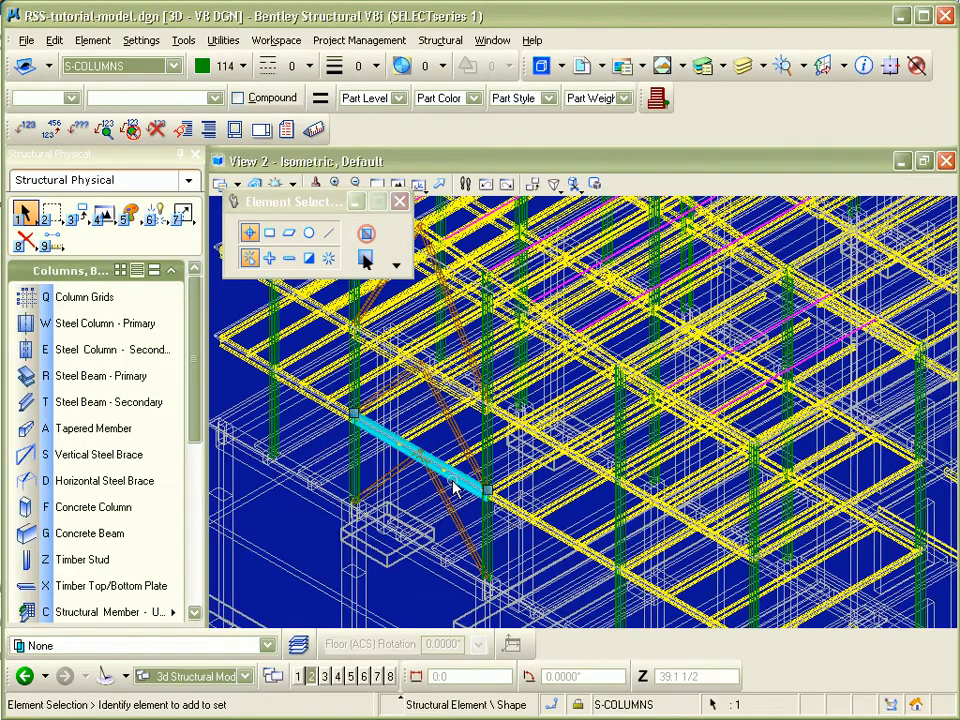
Step: Via Modify Structural Attributes, reassign the middle beam's section from W12X22 to W18X50
left_click(190, 180)
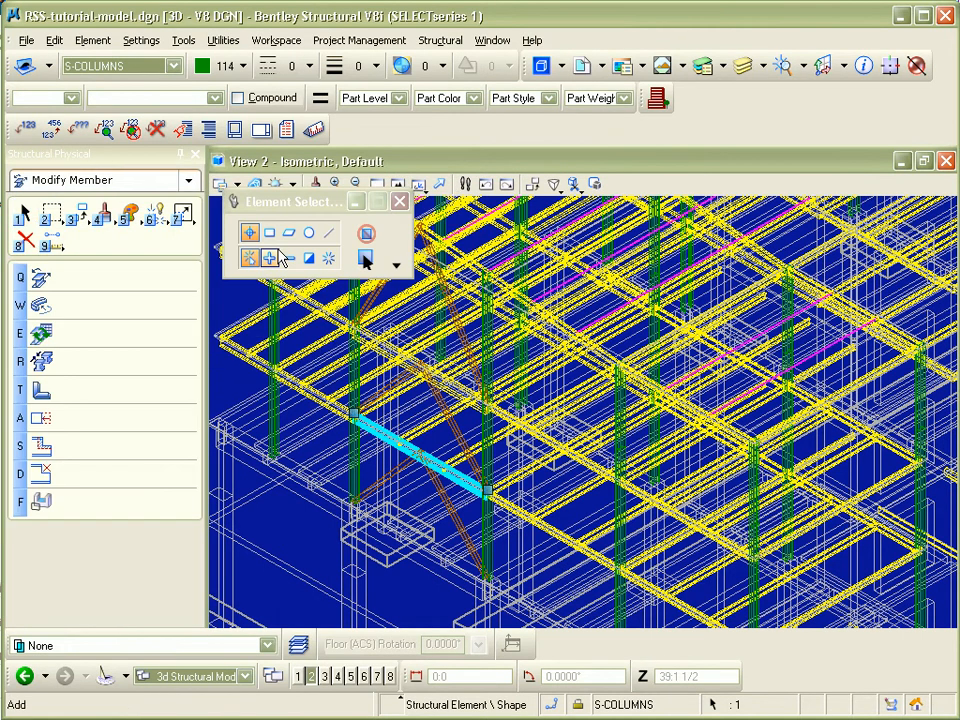
left_click(42, 332)
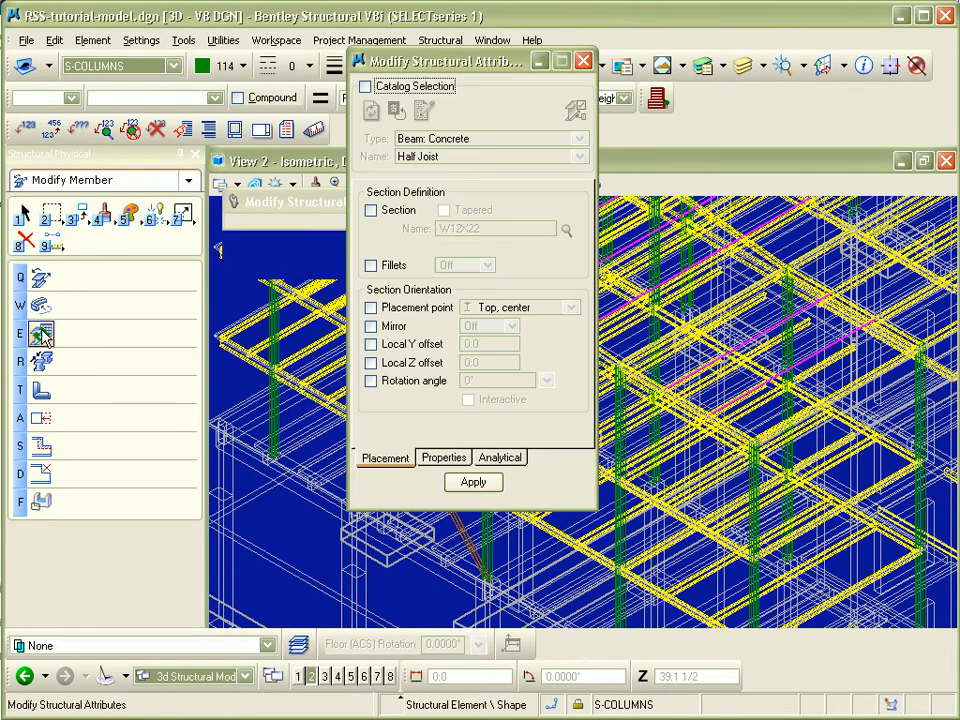
left_click(372, 210)
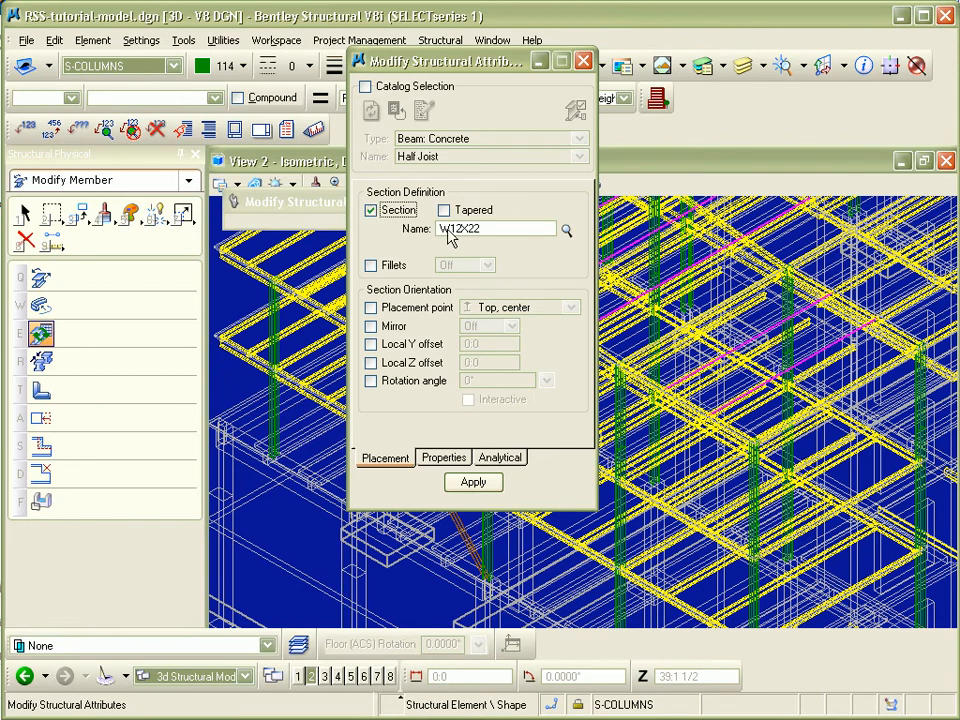
left_click(568, 230)
type("W18X50")
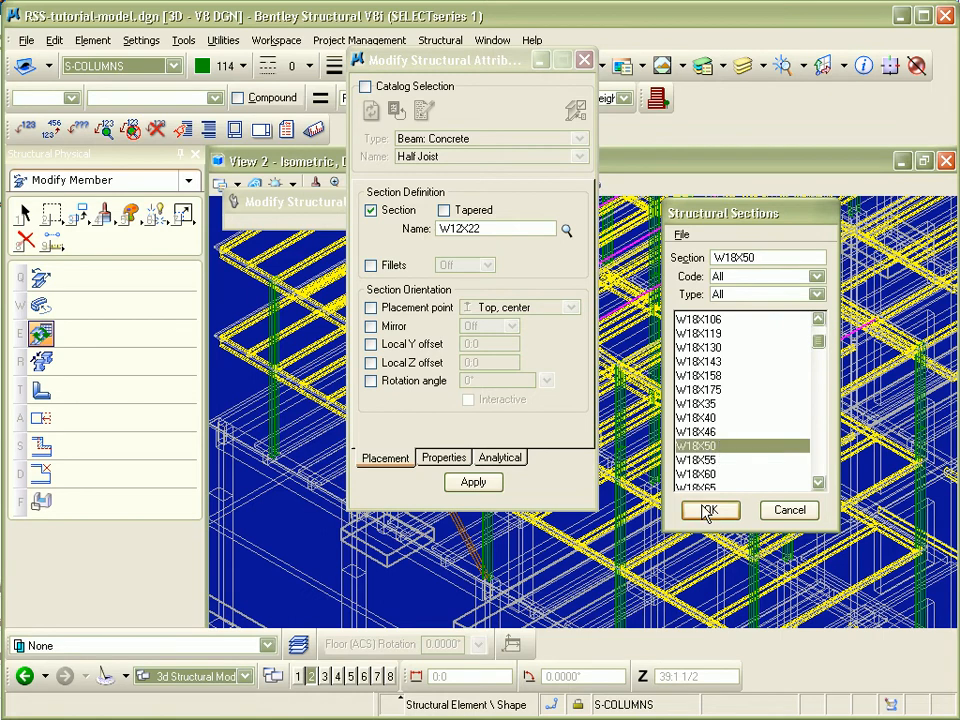
left_click(708, 510)
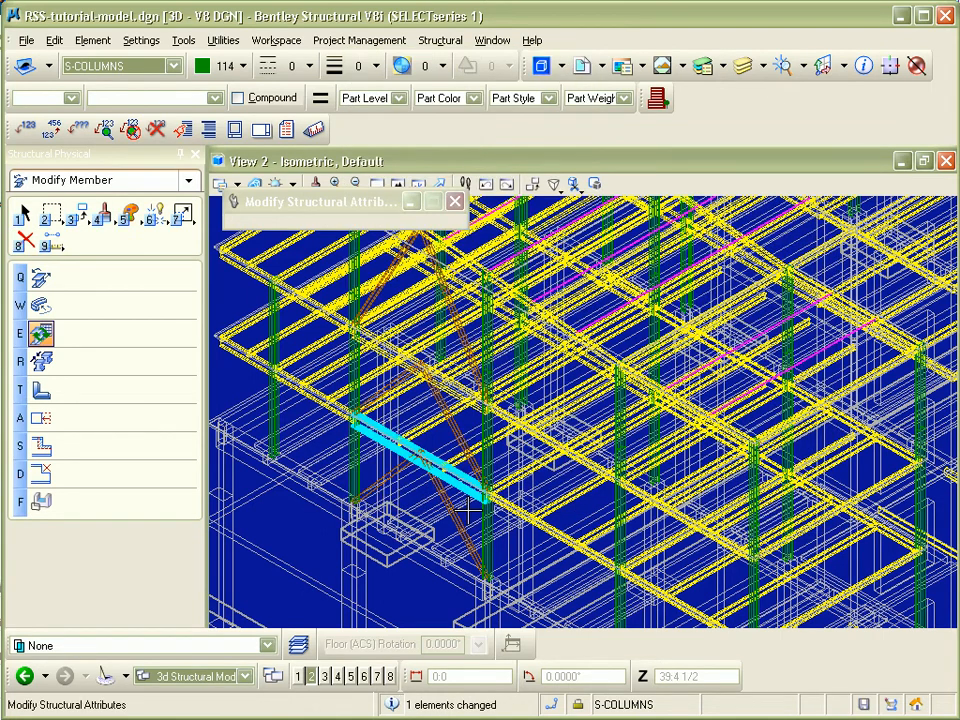
left_click(100, 180)
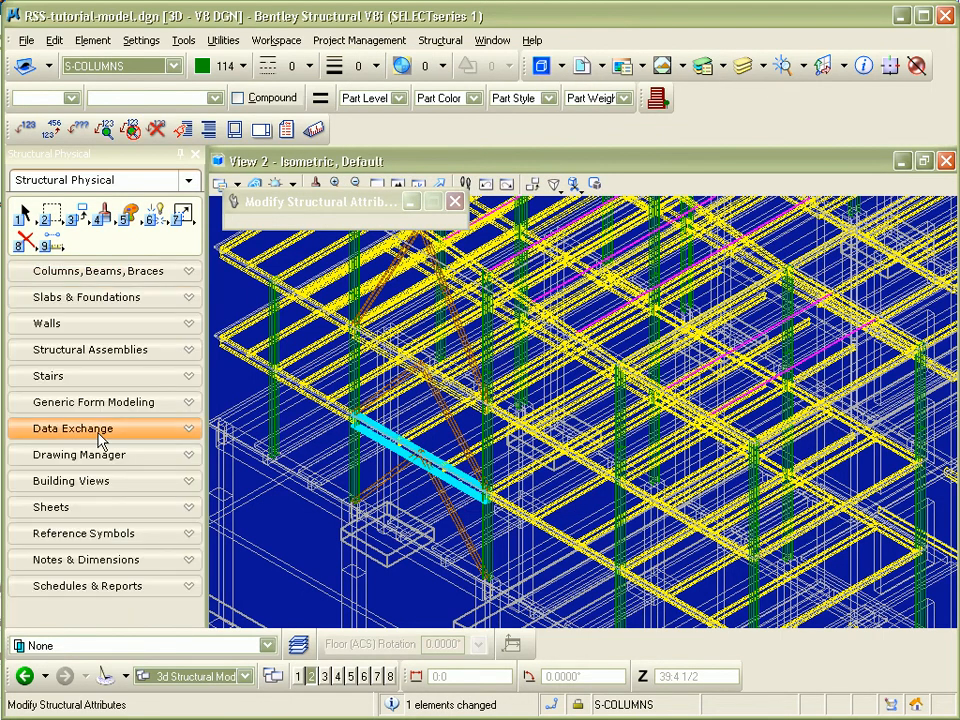
Step: Analysis Export the revised model, updating the existing RAM file, and start RAM Structural System
left_click(72, 428)
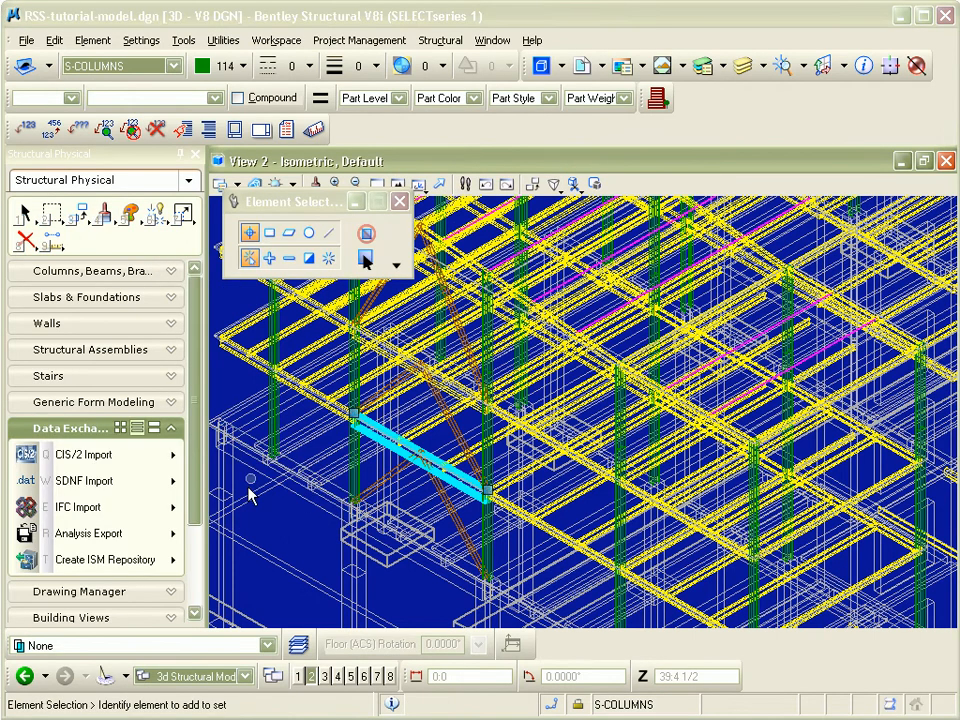
mouse_move(90, 532)
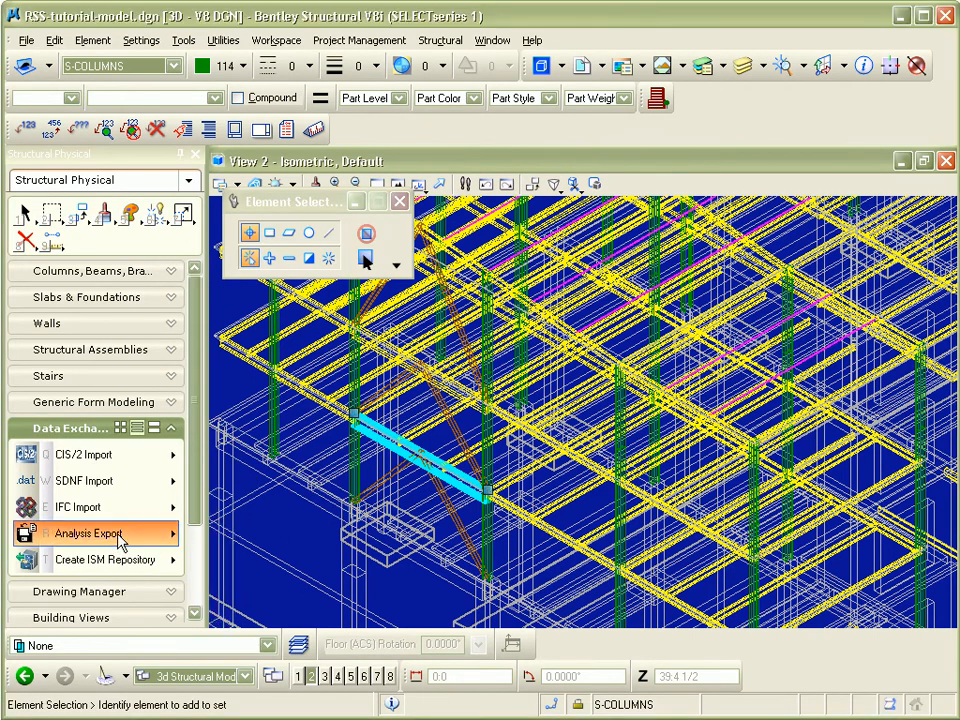
left_click(88, 532)
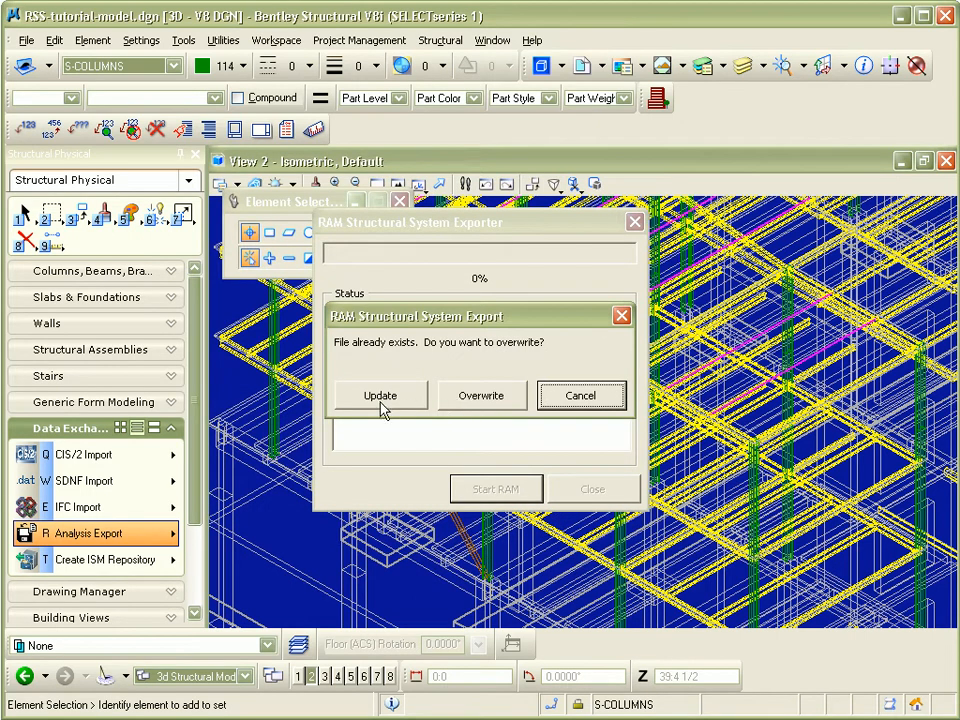
left_click(482, 396)
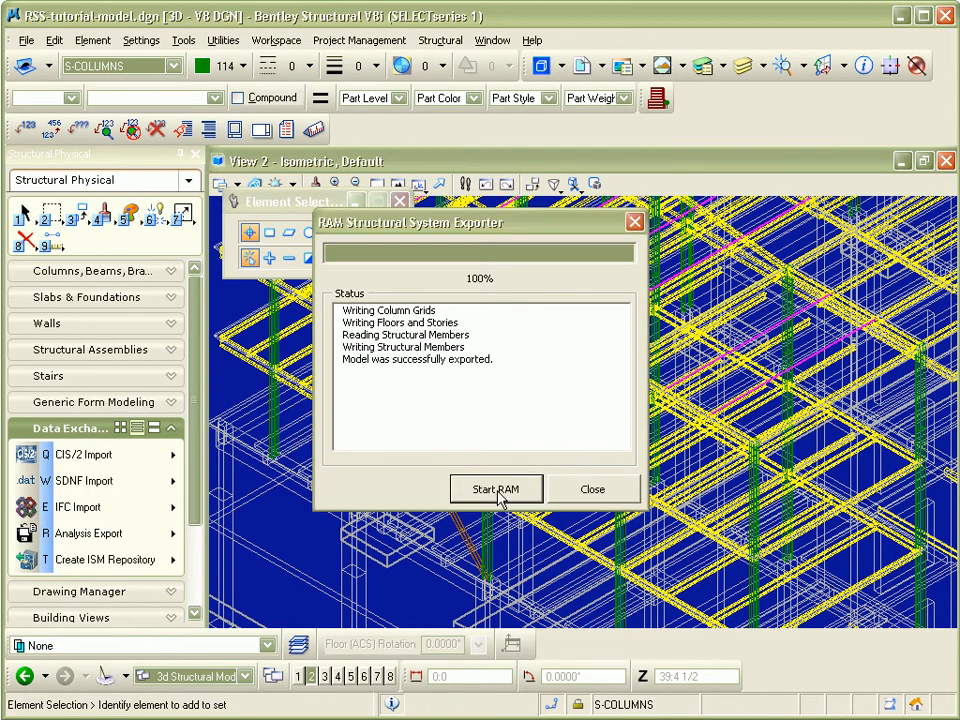
left_click(496, 488)
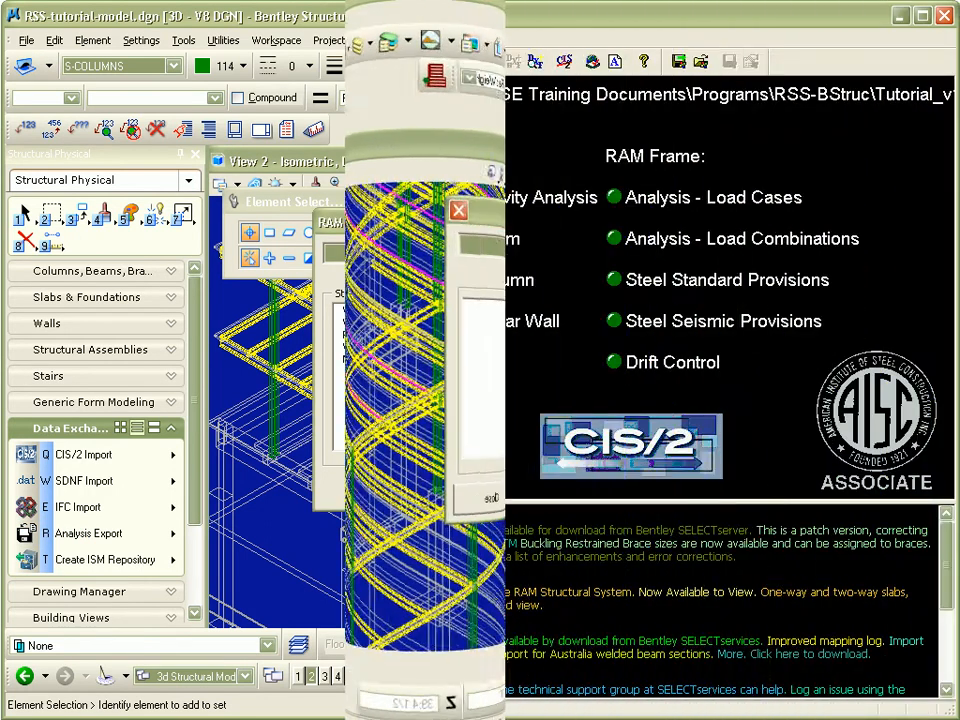